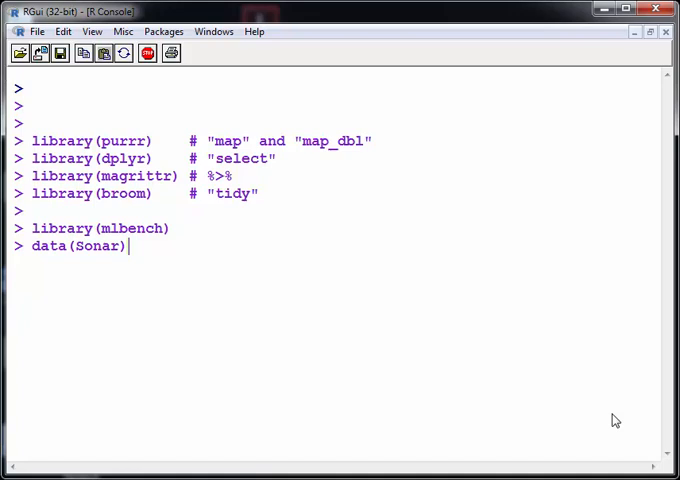
pyautogui.moveTo(112, 148)
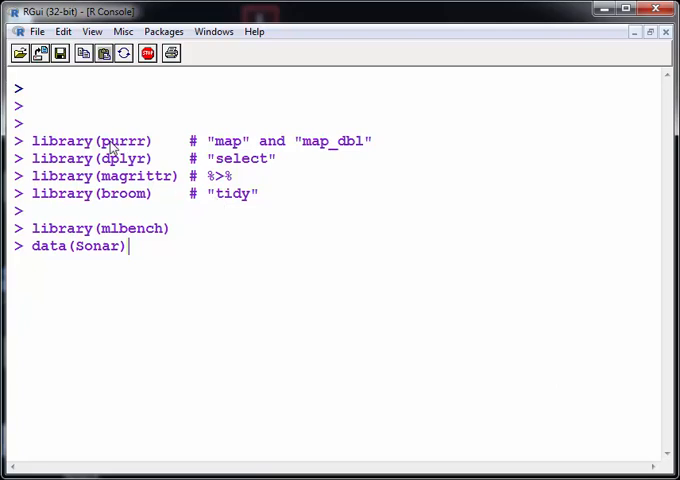
# Step: Highlight map, the dplyr package name and another word in the comment lines
pyautogui.doubleClick(122, 140)
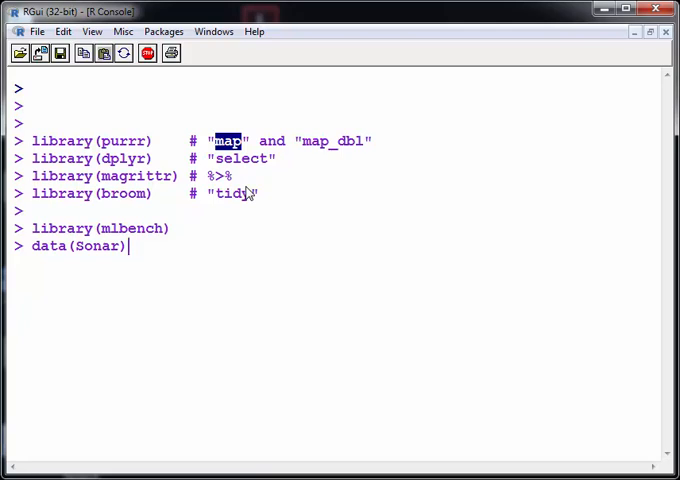
pyautogui.moveTo(312, 160)
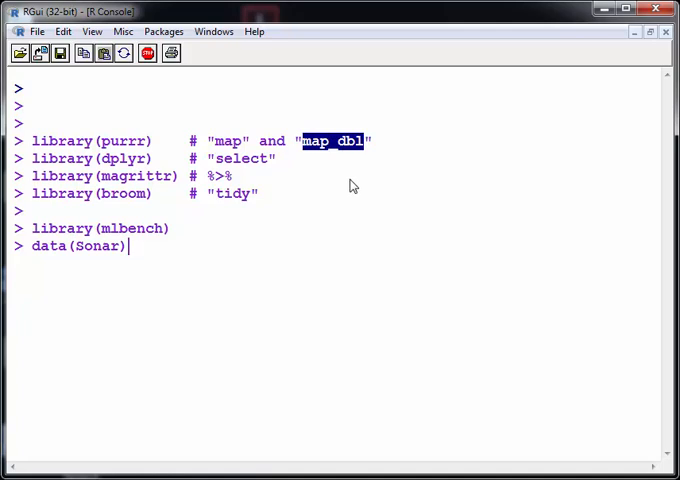
pyautogui.moveTo(112, 170)
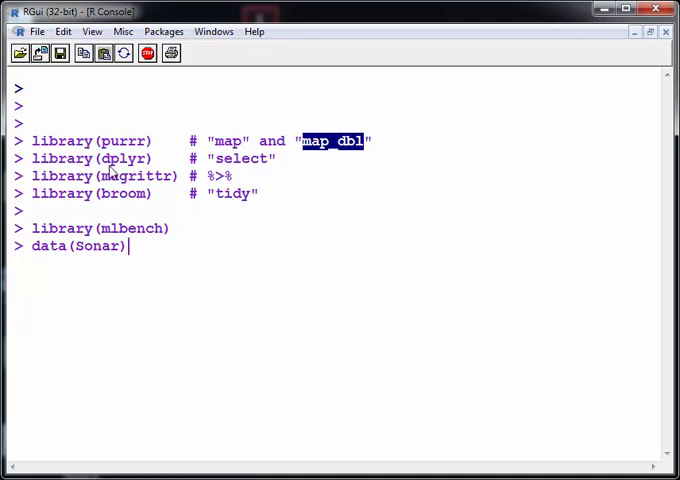
pyautogui.doubleClick(122, 158)
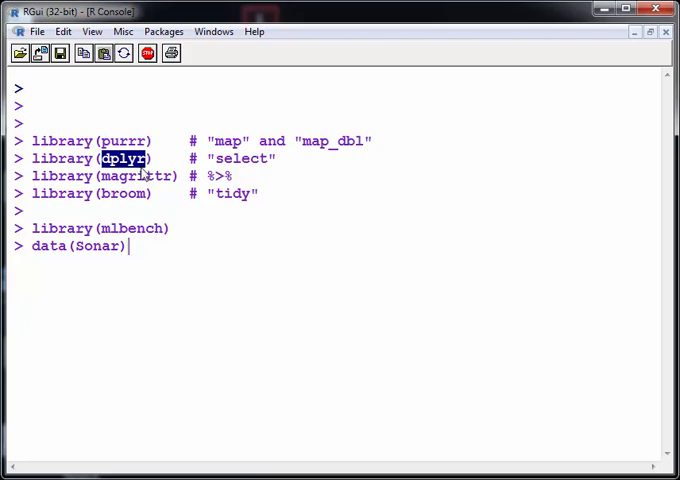
pyautogui.moveTo(112, 204)
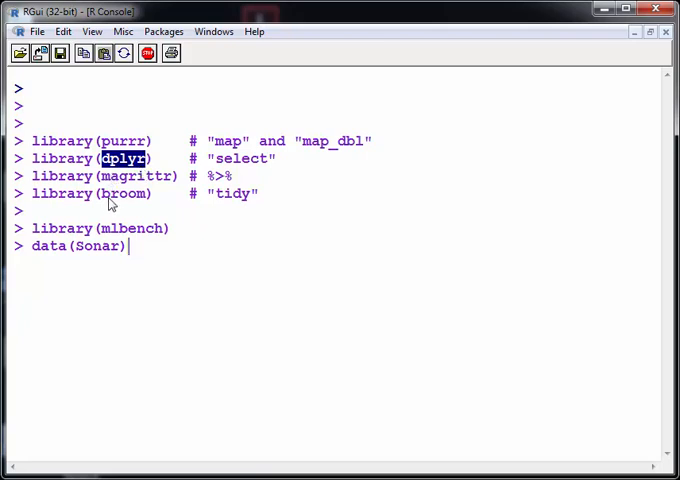
pyautogui.doubleClick(124, 192)
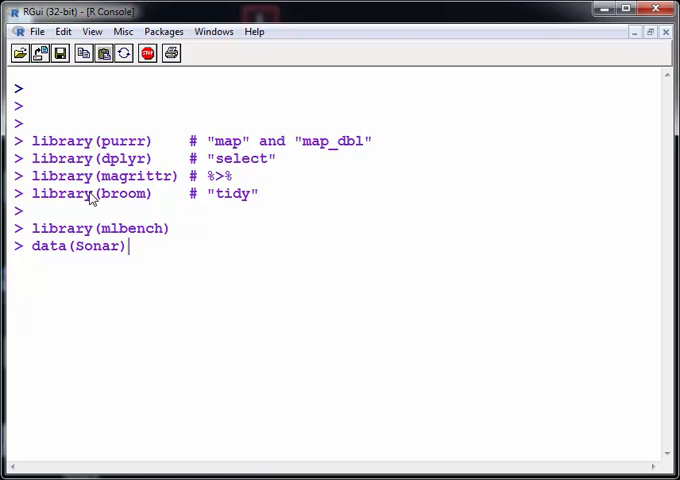
pyautogui.moveTo(132, 280)
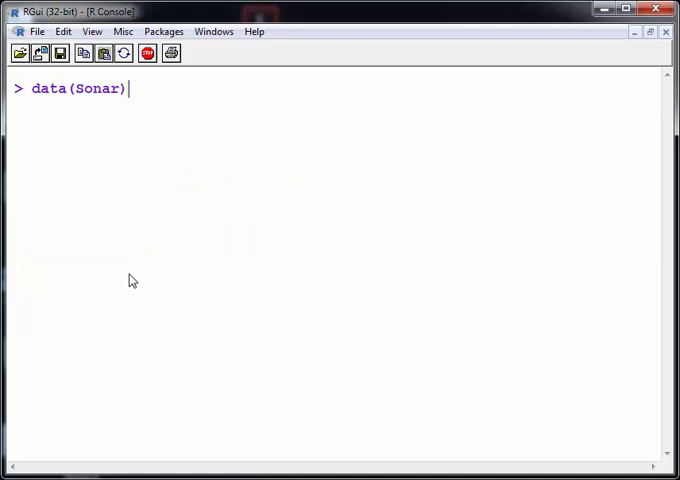
# Step: Show a column overview of the Sonar dataset with glimpse(Sonar)
pyautogui.write('gmil')
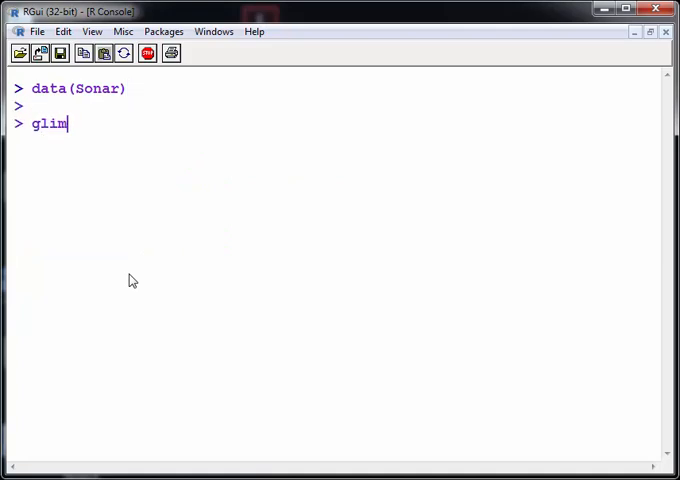
pyautogui.write('pse')
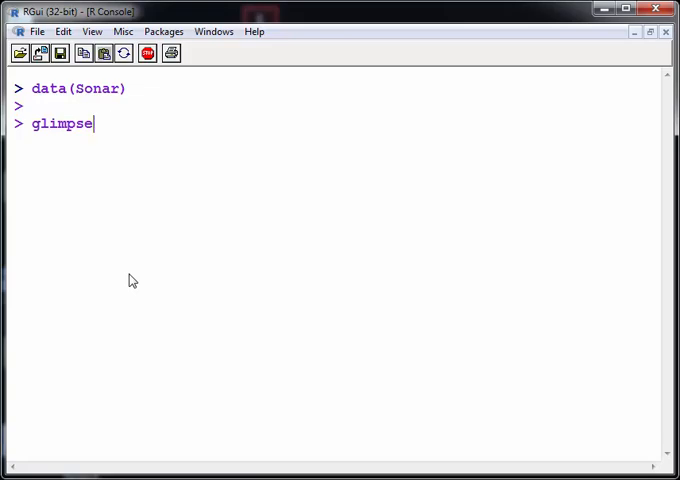
pyautogui.write('(Sonar)')
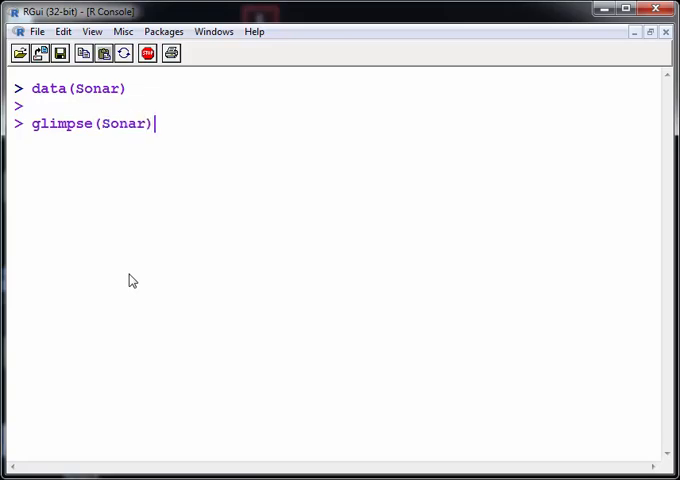
pyautogui.press('Return')
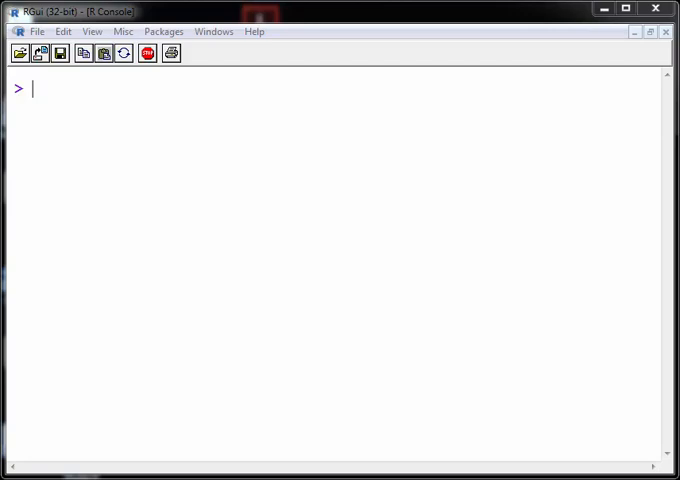
pyautogui.moveTo(528, 156)
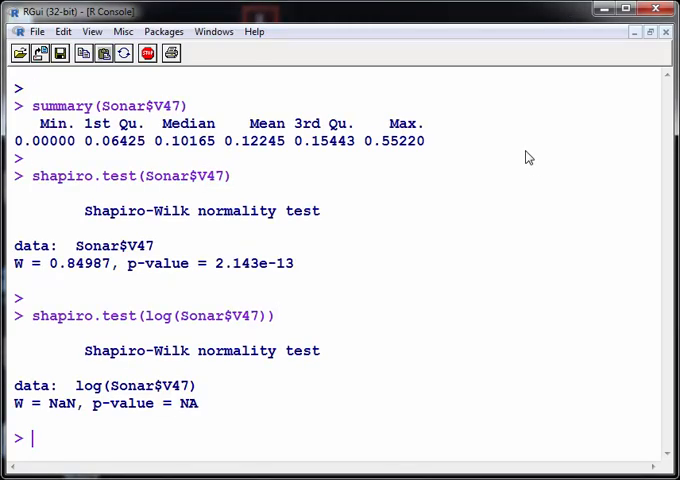
pyautogui.moveTo(630, 416)
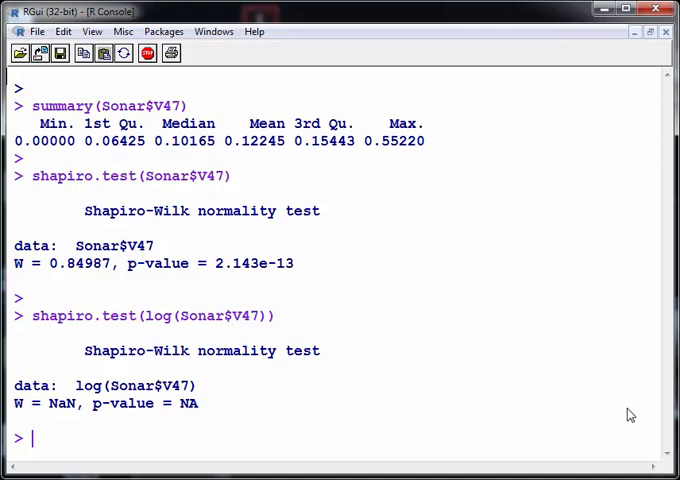
pyautogui.moveTo(464, 336)
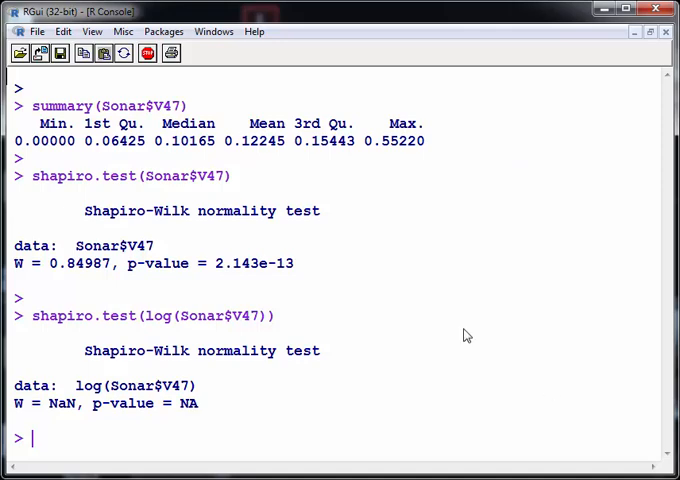
pyautogui.moveTo(150, 110)
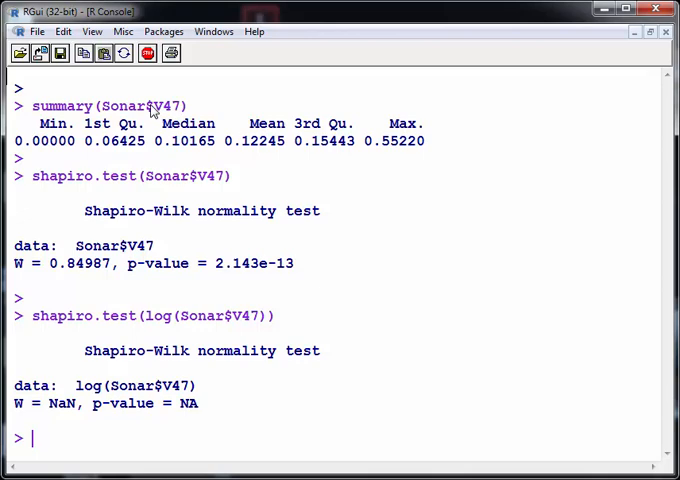
# Step: Highlight terms in the V47 Shapiro-Wilk tests, including log, then clear the console
pyautogui.doubleClick(108, 106)
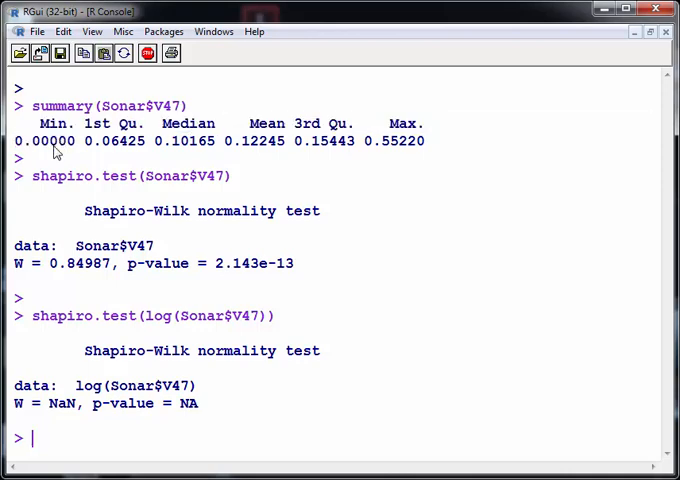
pyautogui.moveTo(28, 150)
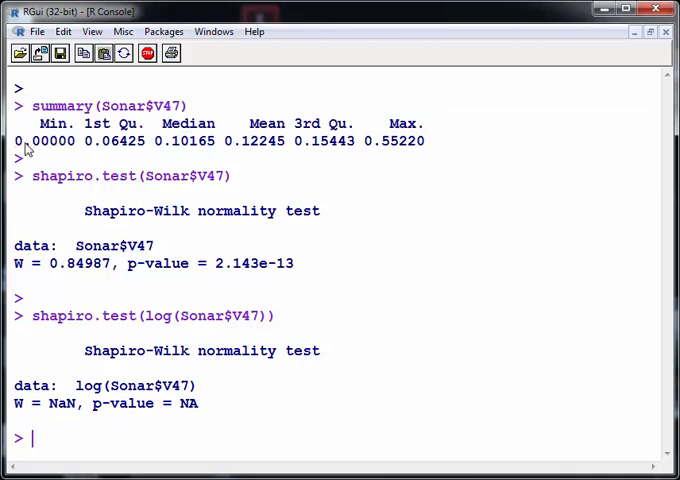
pyautogui.moveTo(62, 148)
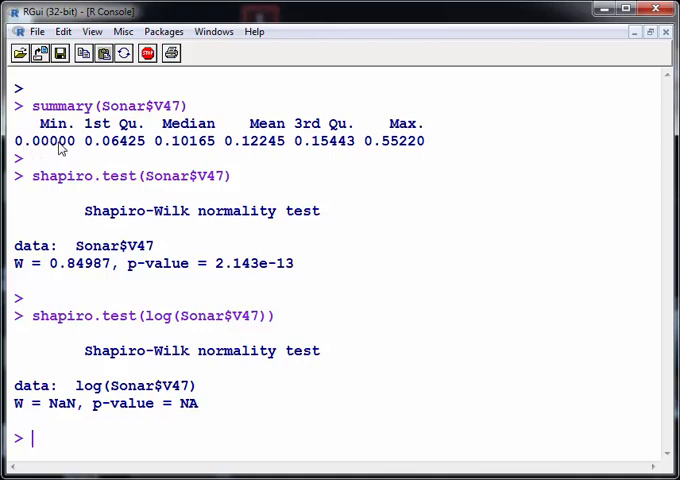
pyautogui.moveTo(64, 190)
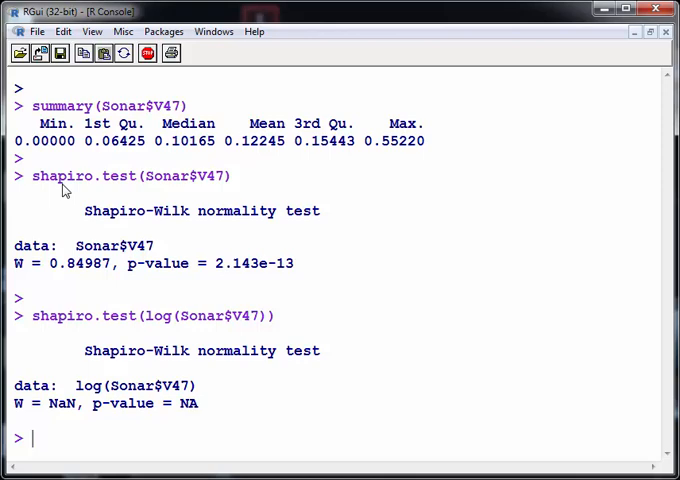
pyautogui.moveTo(248, 276)
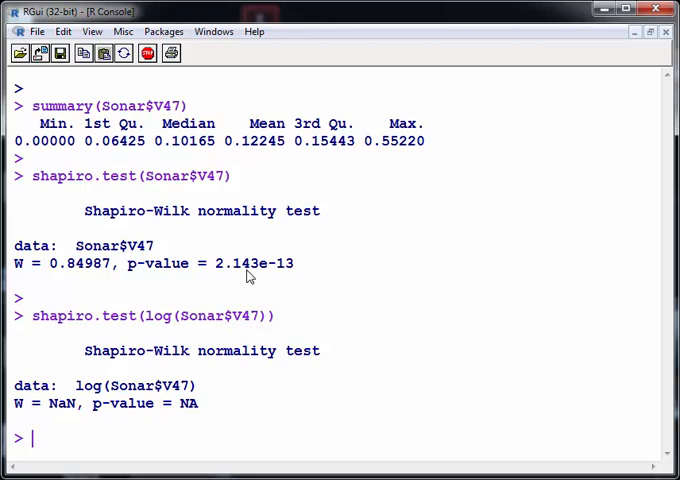
pyautogui.moveTo(152, 352)
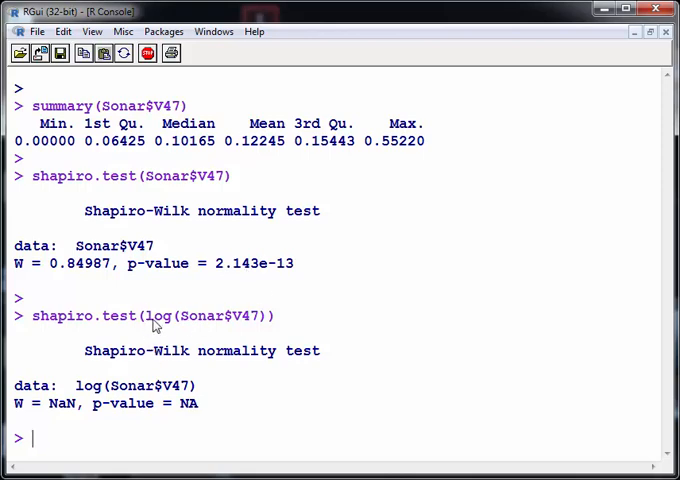
pyautogui.doubleClick(158, 316)
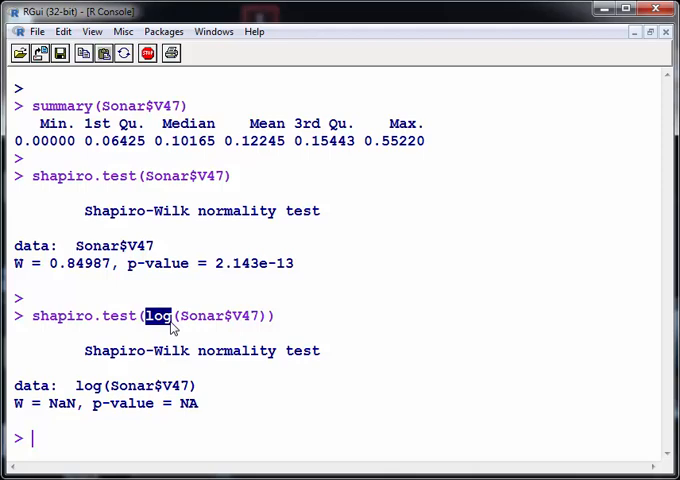
pyautogui.moveTo(168, 372)
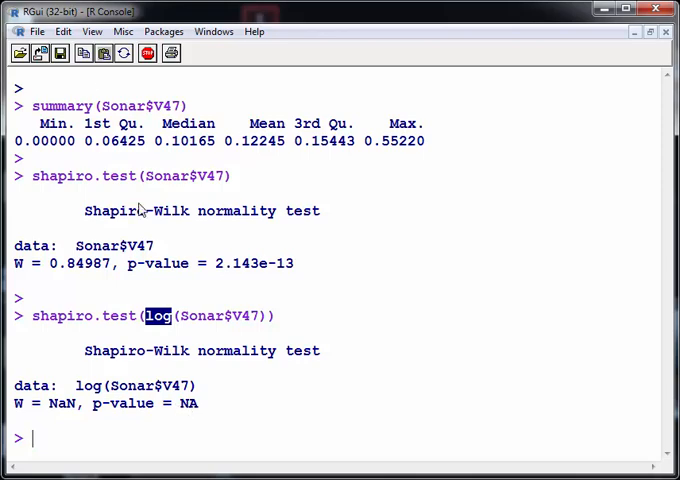
pyautogui.moveTo(52, 152)
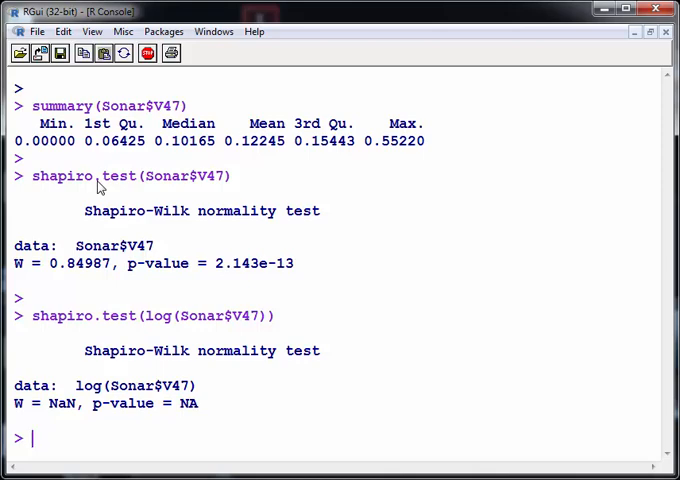
pyautogui.moveTo(100, 188)
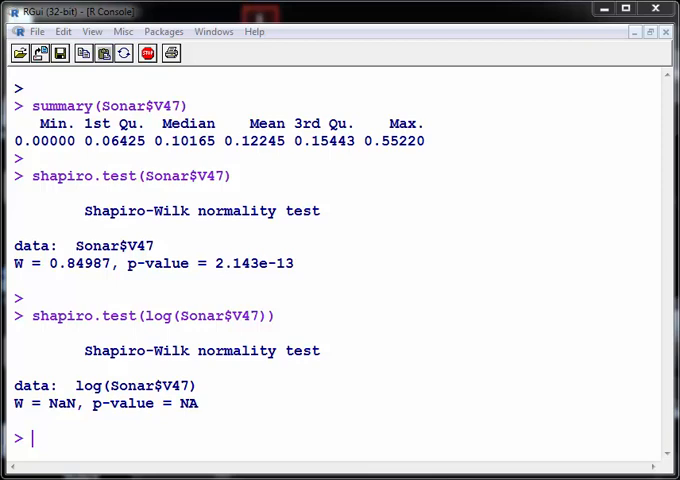
pyautogui.moveTo(372, 296)
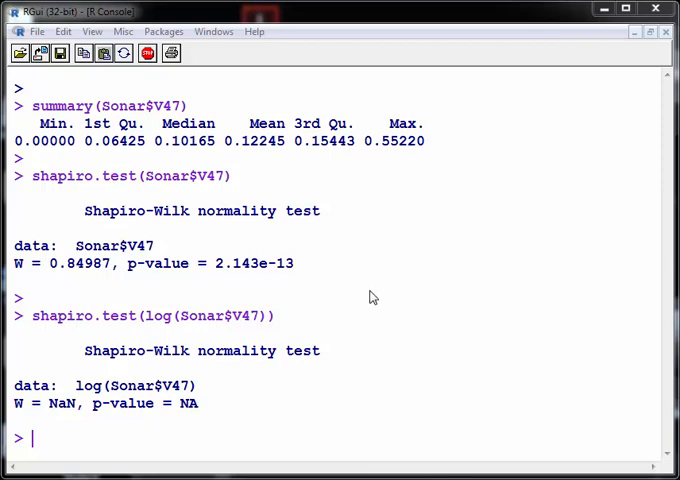
pyautogui.press('ctrl+l')
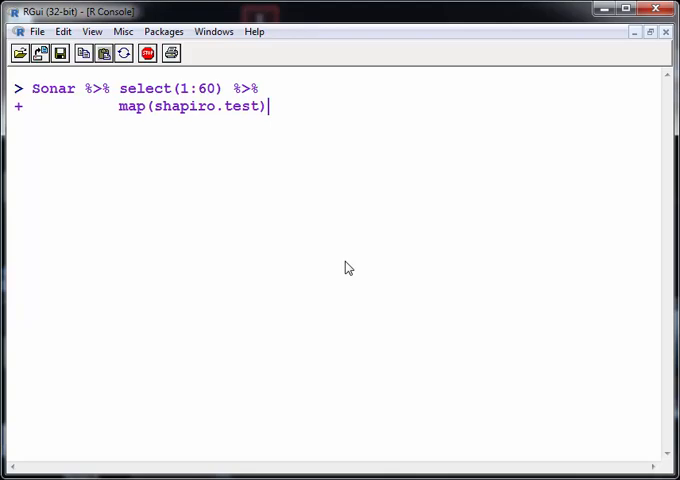
# Step: Highlight Sonar, select(1:60), map and shapiro.test, then run the tests on all 60 columns
pyautogui.doubleClick(164, 88)
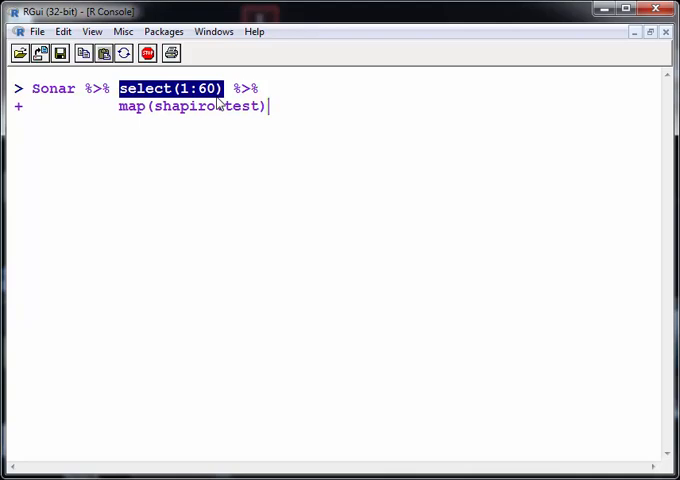
pyautogui.doubleClick(50, 88)
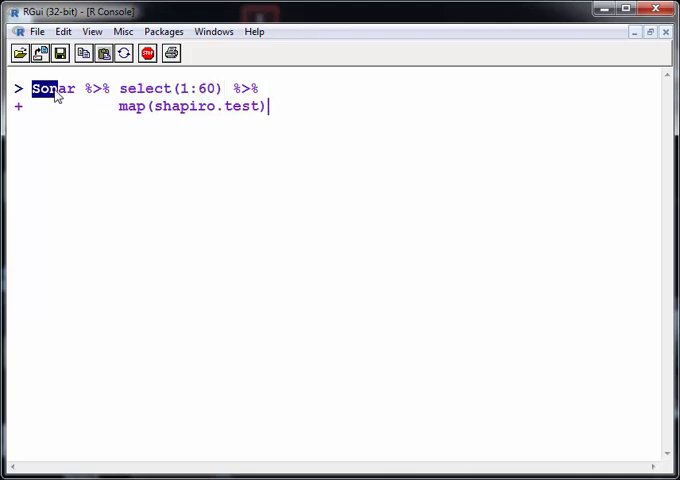
pyautogui.doubleClick(128, 88)
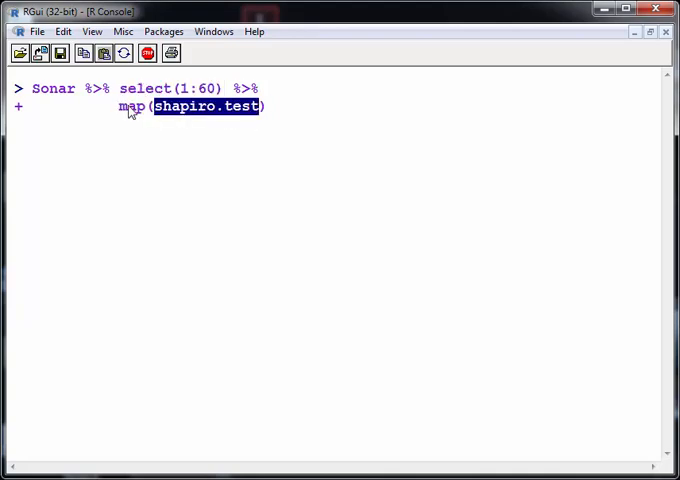
pyautogui.moveTo(204, 196)
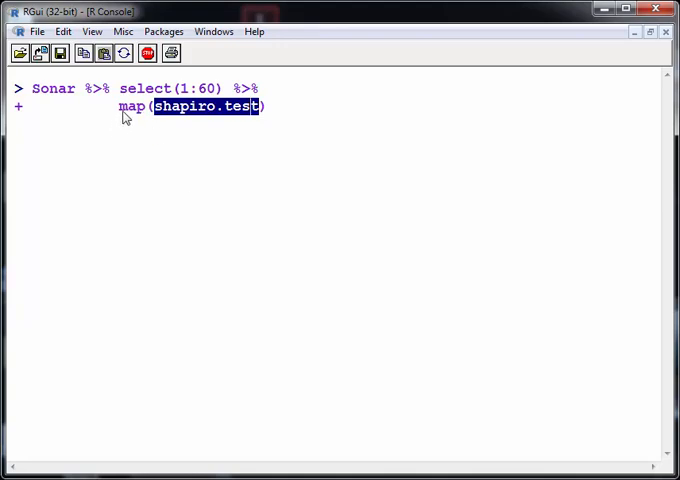
pyautogui.doubleClick(132, 106)
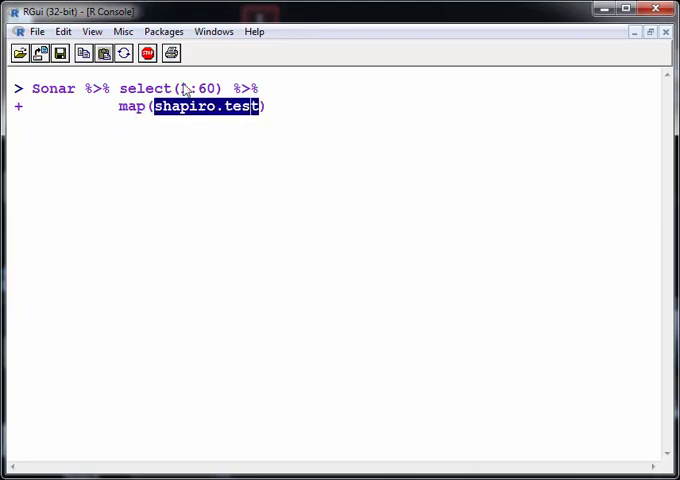
pyautogui.doubleClick(170, 88)
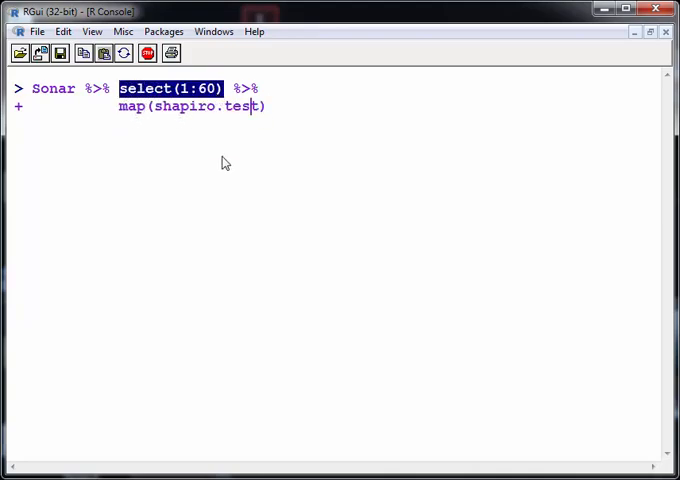
pyautogui.doubleClick(130, 106)
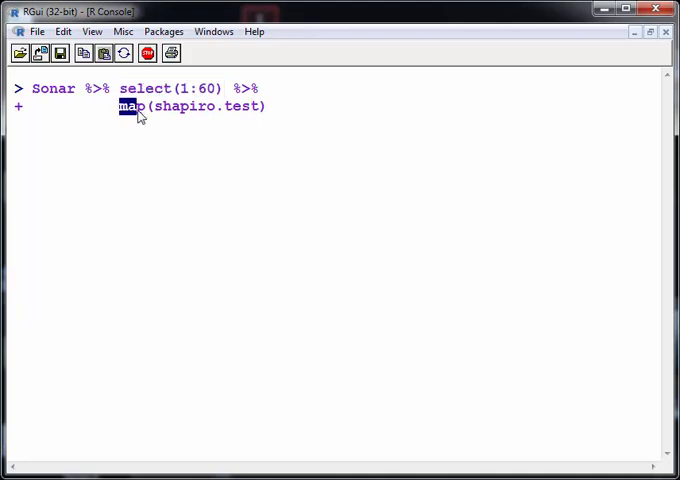
pyautogui.moveTo(168, 208)
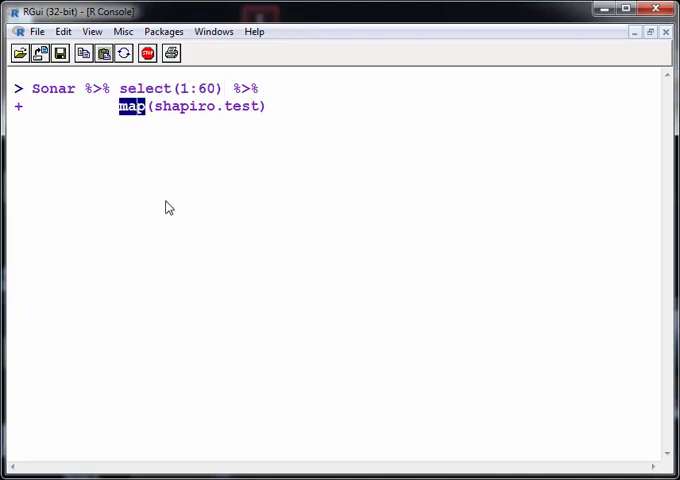
pyautogui.press('Return')
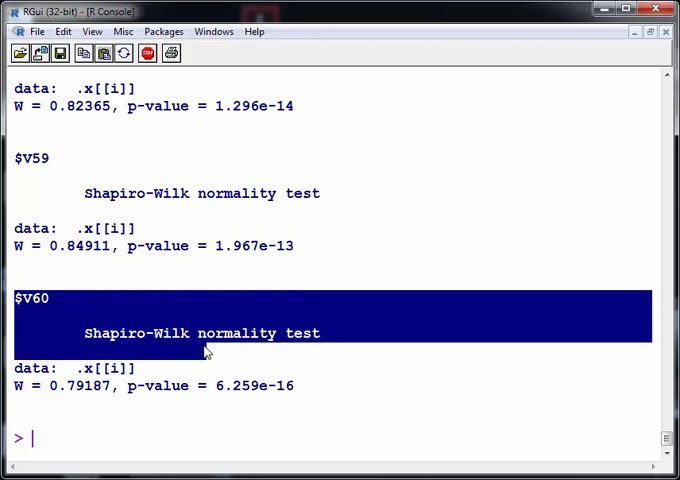
# Step: Highlight the V60 result, then extend the pipeline with map(tidy) and run it
pyautogui.moveTo(204, 350); pyautogui.dragTo(336, 404)
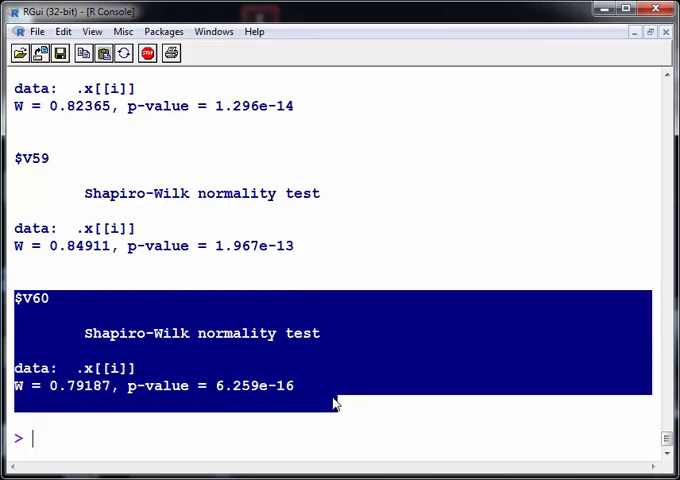
pyautogui.moveTo(336, 404)
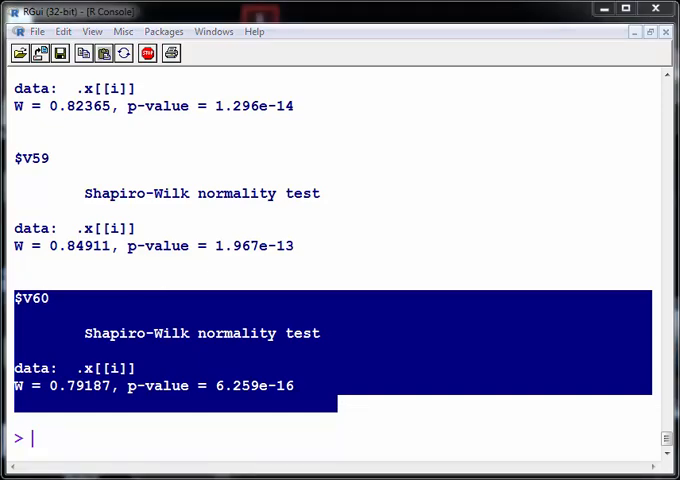
pyautogui.click(442, 194)
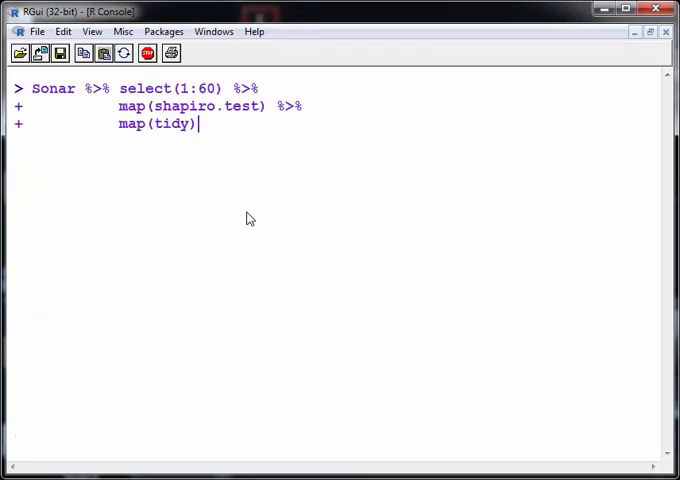
pyautogui.doubleClick(156, 124)
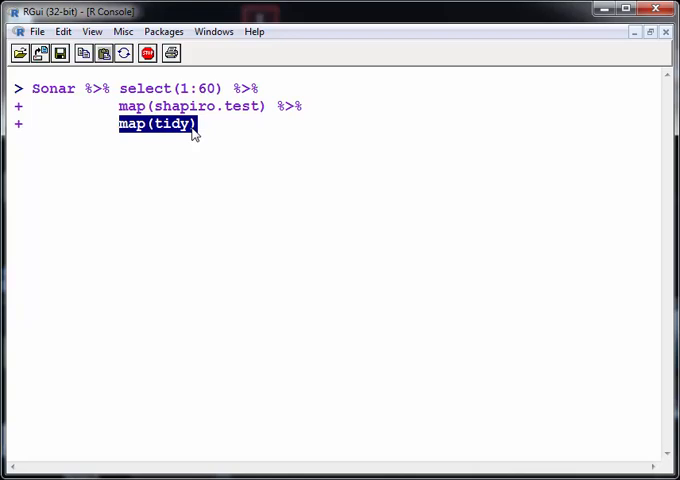
pyautogui.moveTo(204, 176)
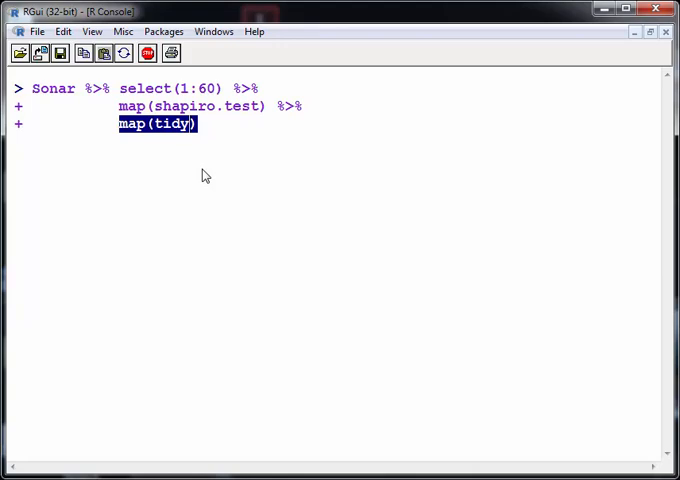
pyautogui.press('Return')
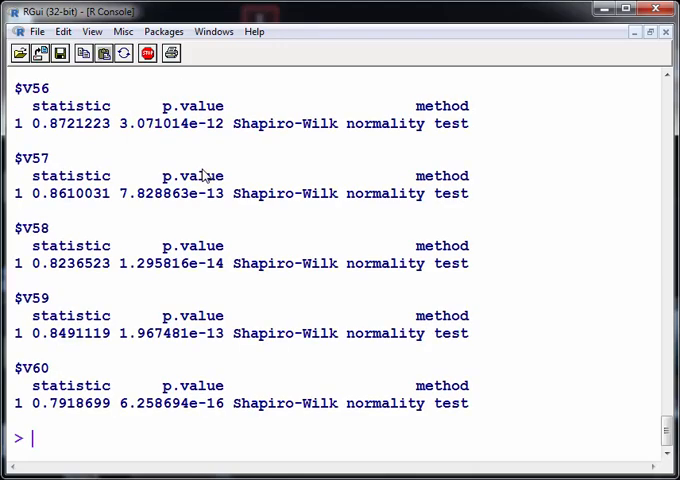
pyautogui.moveTo(38, 196)
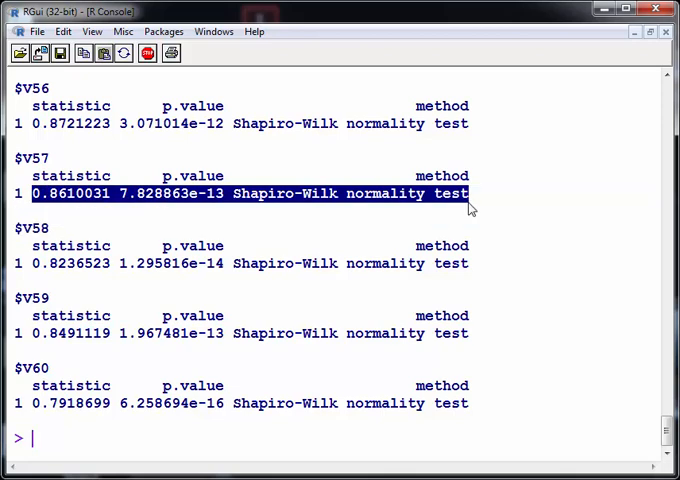
pyautogui.moveTo(176, 210)
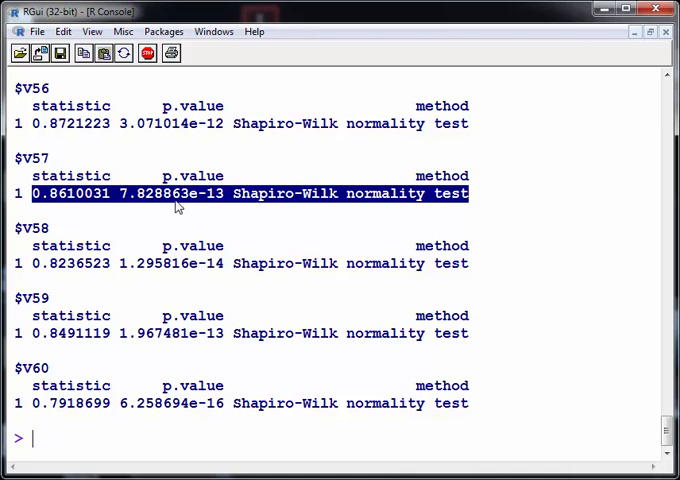
pyautogui.moveTo(590, 244)
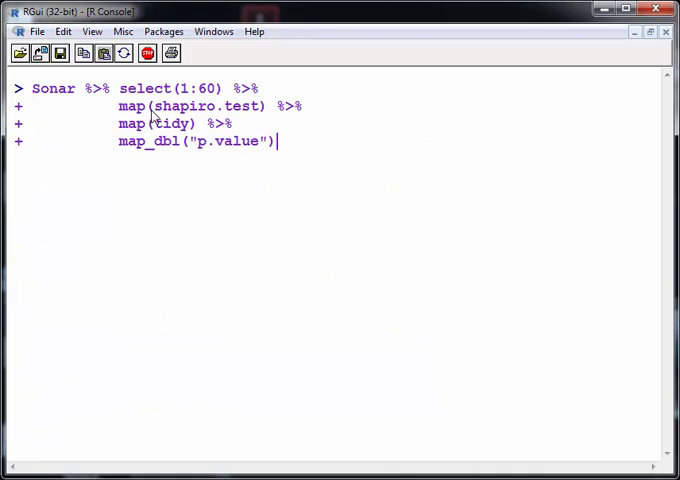
# Step: Highlight map_dbl and p.value, then run the pipeline to print p-values for V1–V60
pyautogui.doubleClick(148, 140)
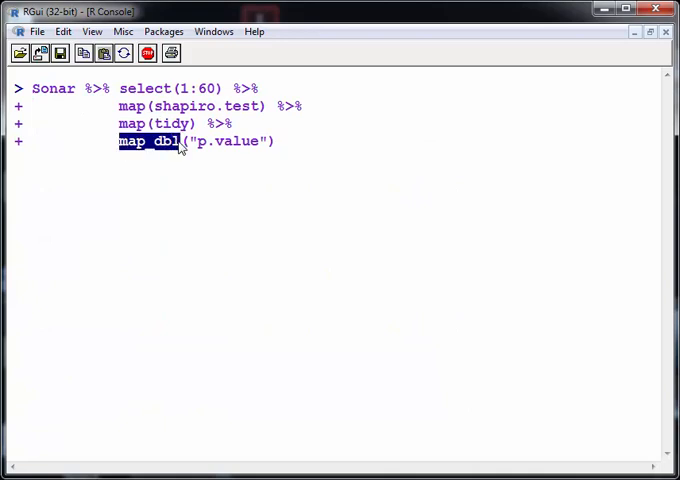
pyautogui.moveTo(184, 168)
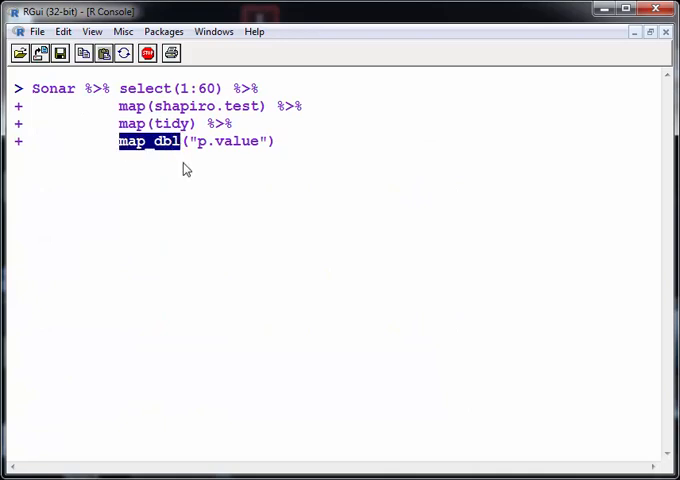
pyautogui.doubleClick(224, 140)
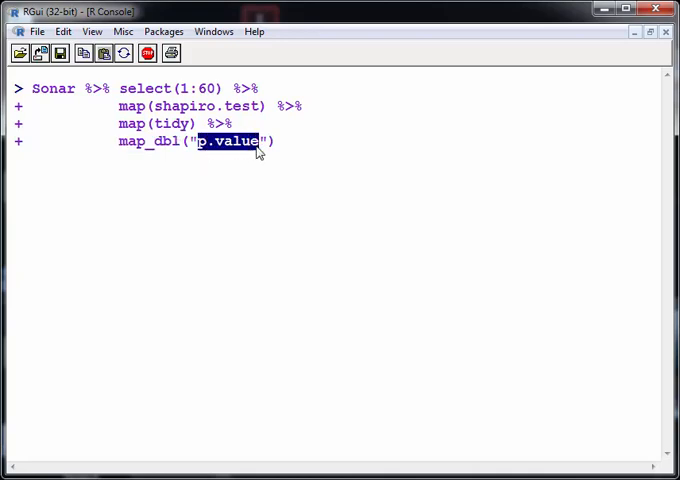
pyautogui.press('Return')
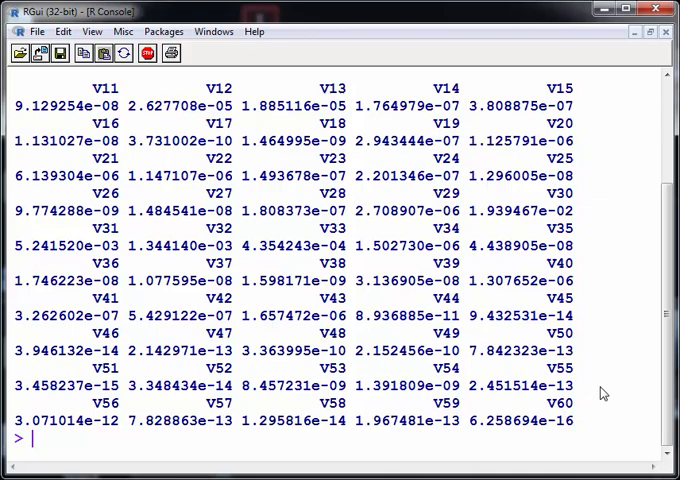
pyautogui.scroll(3)
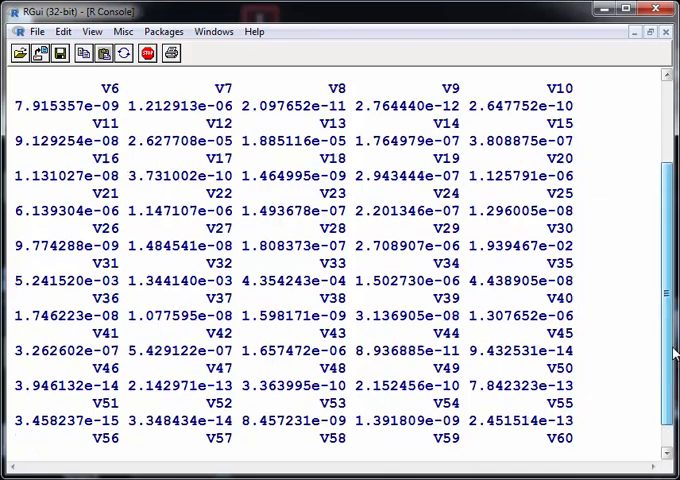
pyautogui.scroll(-3)
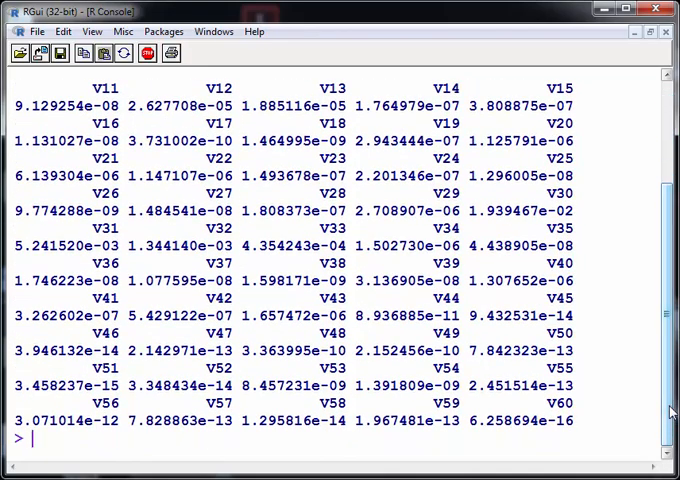
pyautogui.write('map_dbl("p.value")')
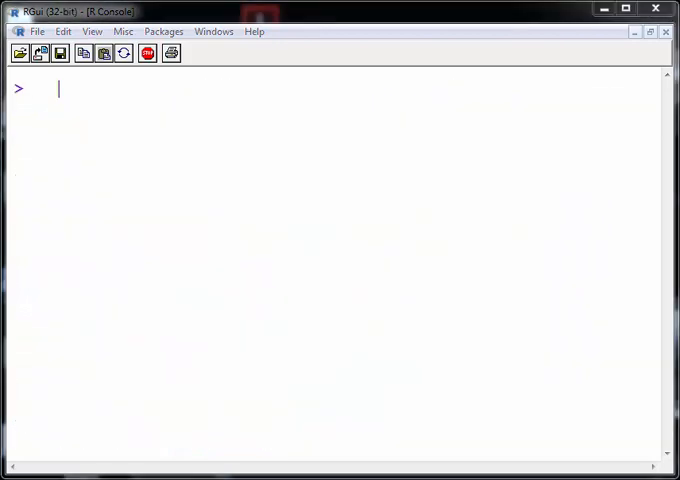
pyautogui.moveTo(136, 144)
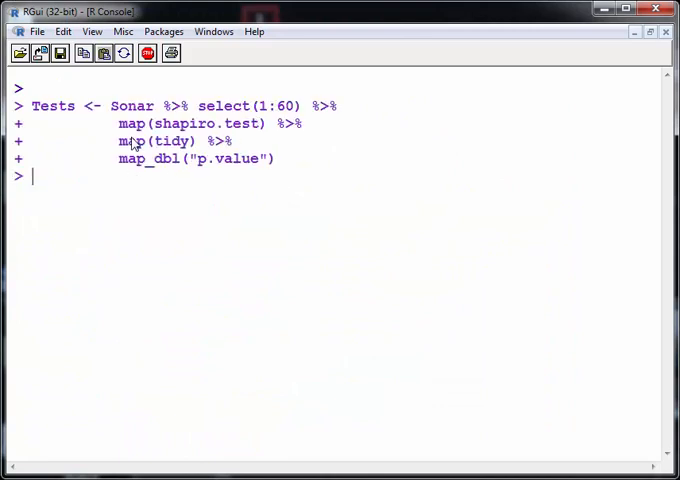
# Step: Print the Tests vector of p-values for V1–V60
pyautogui.write('Test')
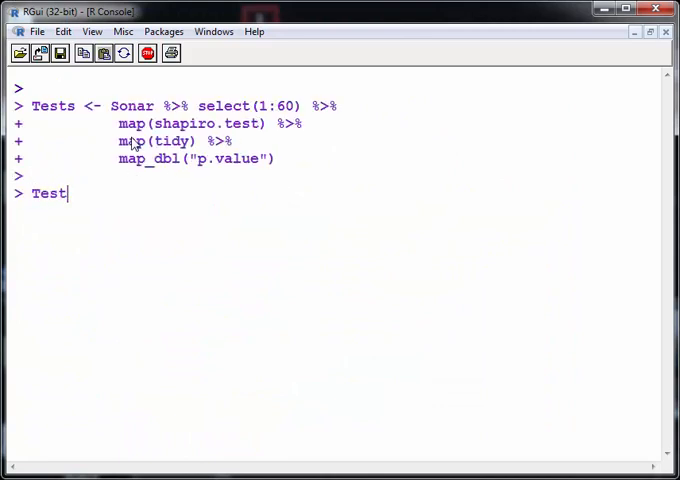
pyautogui.press('Return')
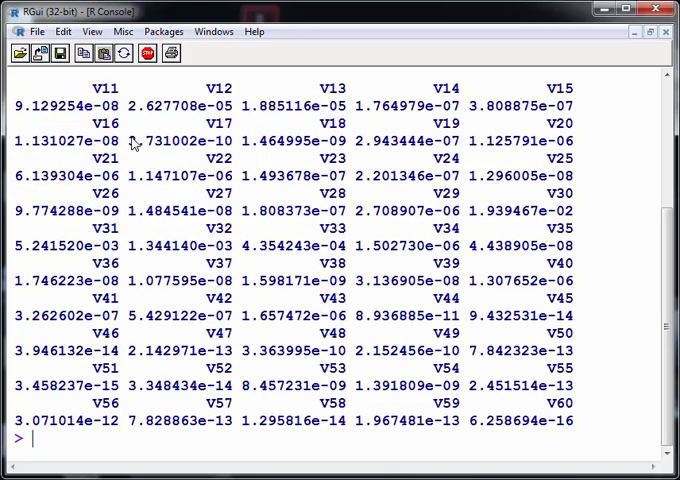
# Step: Compare each p-value to 0.05 with Tests > 0.05, giving all FALSE
pyautogui.write('Tests')
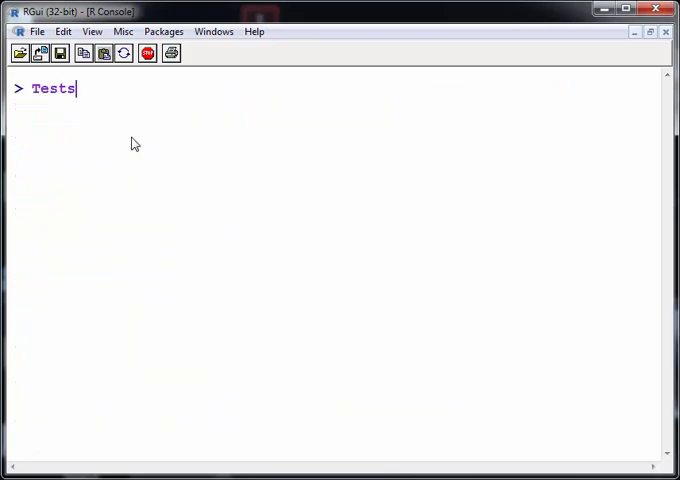
pyautogui.write('> 0')
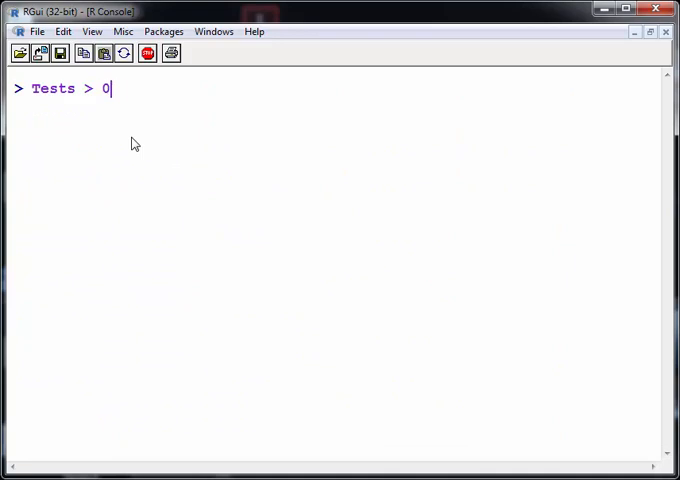
pyautogui.write('.05')
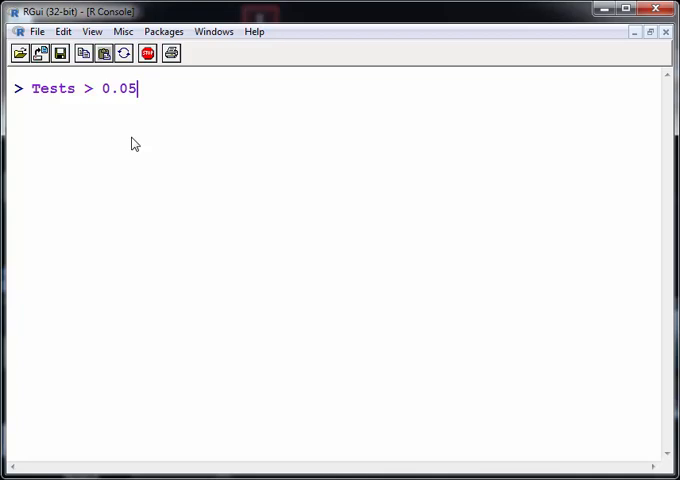
pyautogui.press('Return')
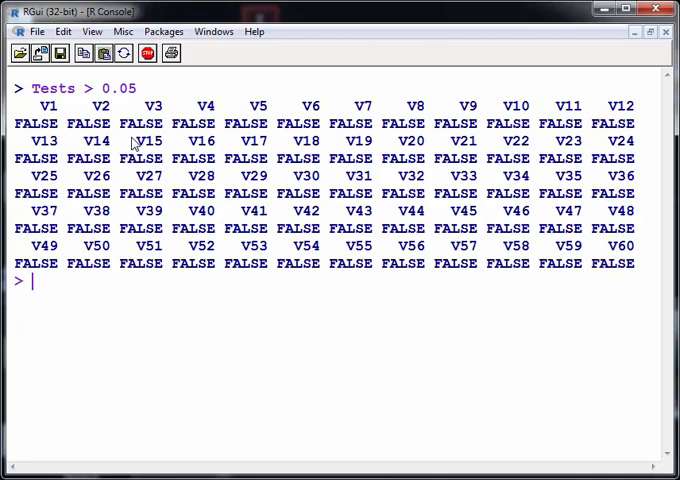
# Step: Count with sum(Tests > 0.05) giving 0 and locate with which(Tests > 0.05) giving none
pyautogui.write('Tests > 0.05)')
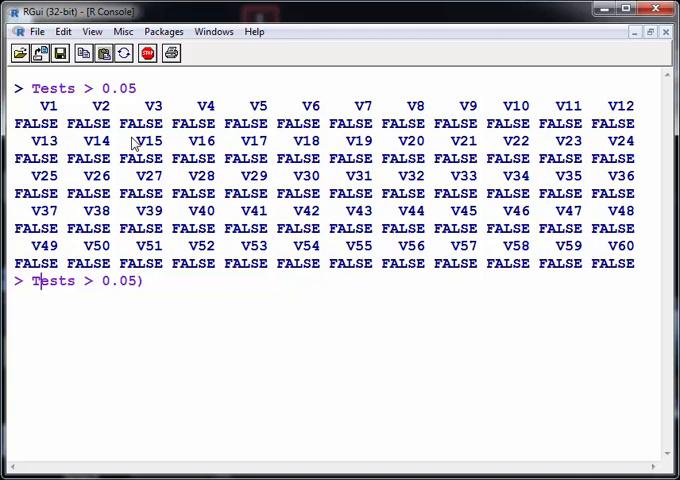
pyautogui.write('sum(')
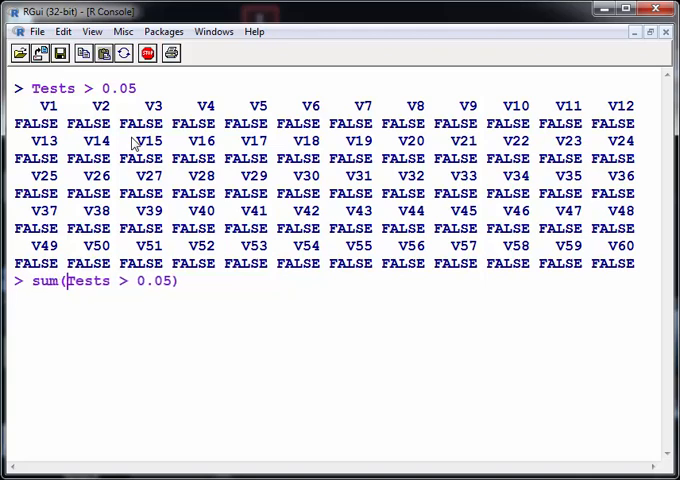
pyautogui.press('Return')
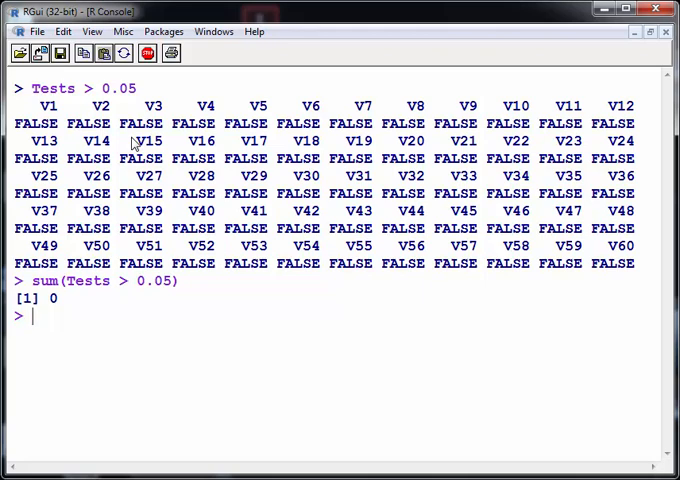
pyautogui.write('sum(Tests > 0.05)')
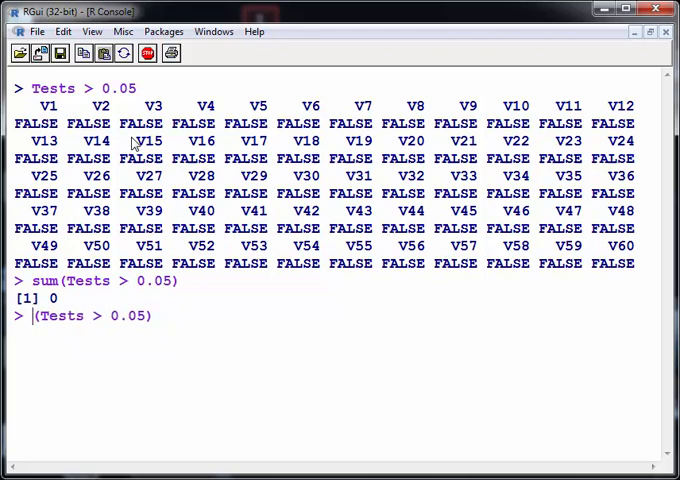
pyautogui.write('which')
pyautogui.press('Return')
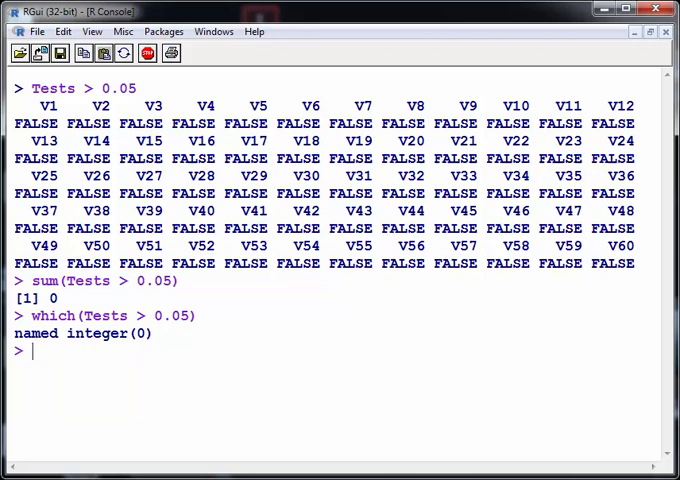
pyautogui.moveTo(454, 368)
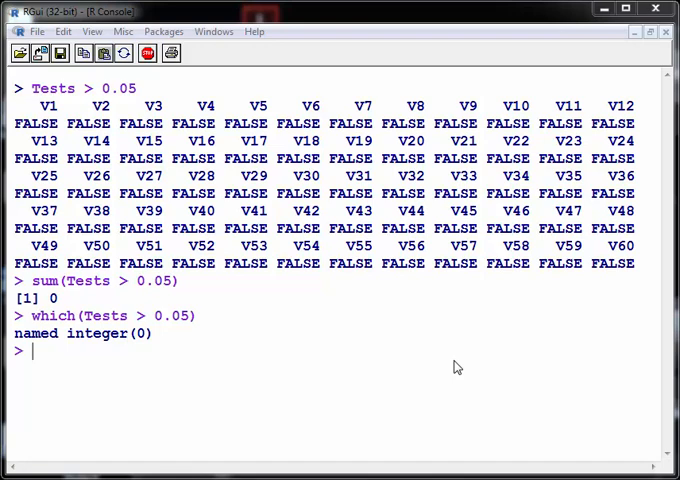
pyautogui.moveTo(300, 264)
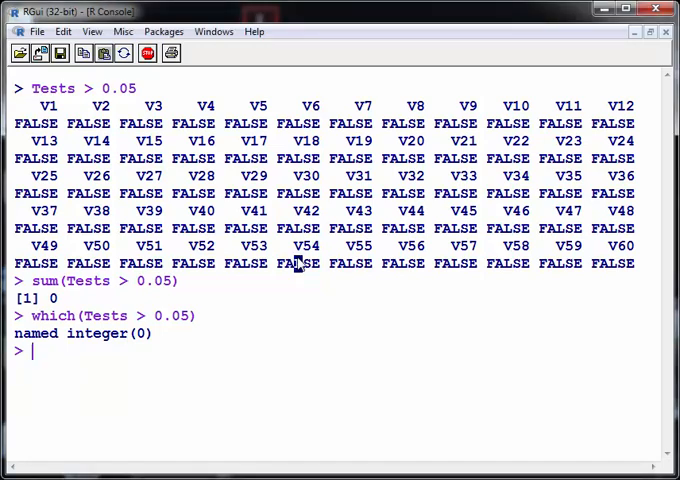
pyautogui.moveTo(232, 220)
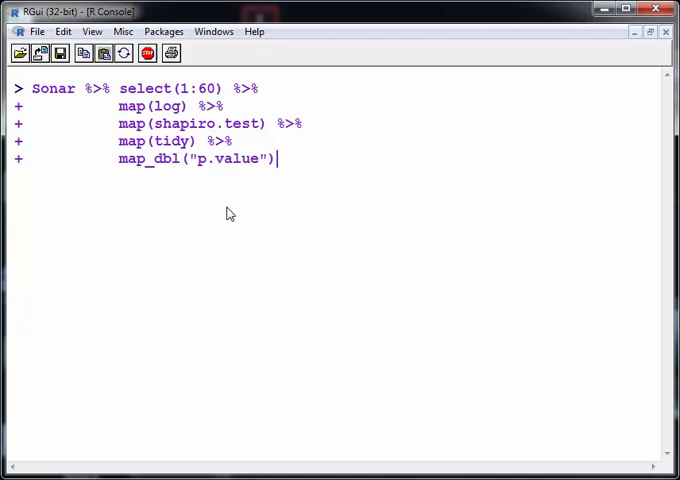
# Step: Highlight shapiro.test, run the log-transformed pipeline and point out a NaN p-value
pyautogui.doubleClick(168, 106)
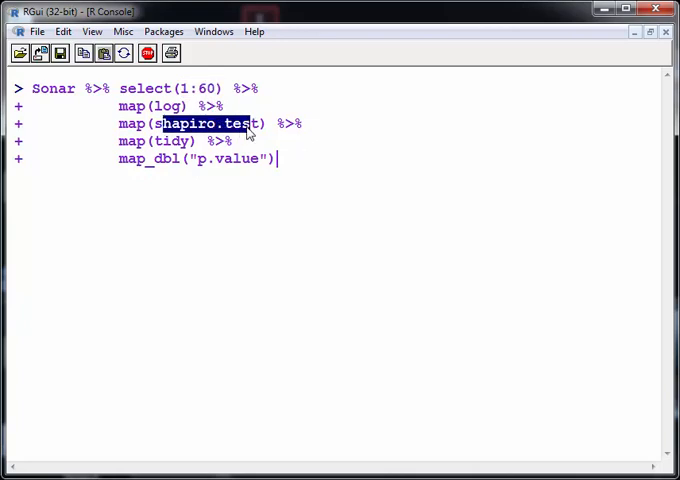
pyautogui.doubleClick(228, 158)
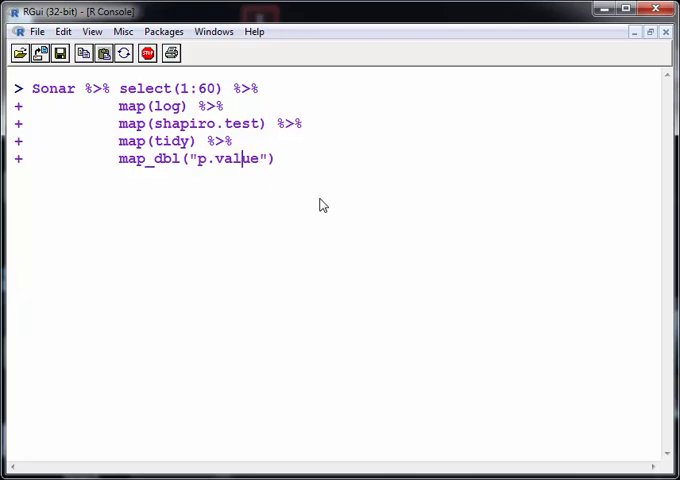
pyautogui.click(278, 158)
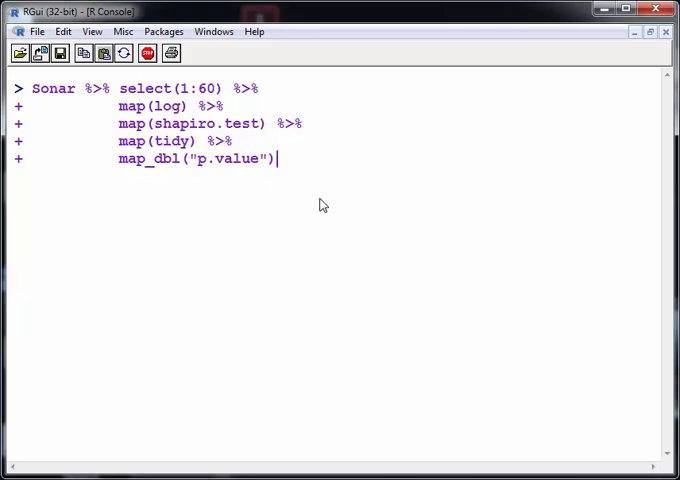
pyautogui.press('Return')
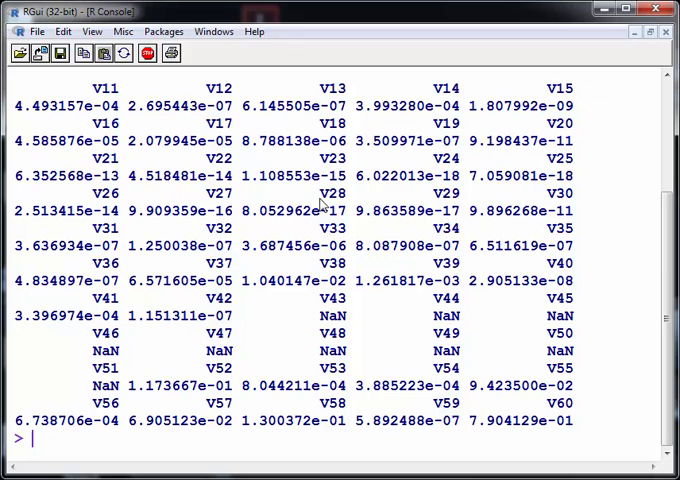
pyautogui.doubleClick(220, 350)
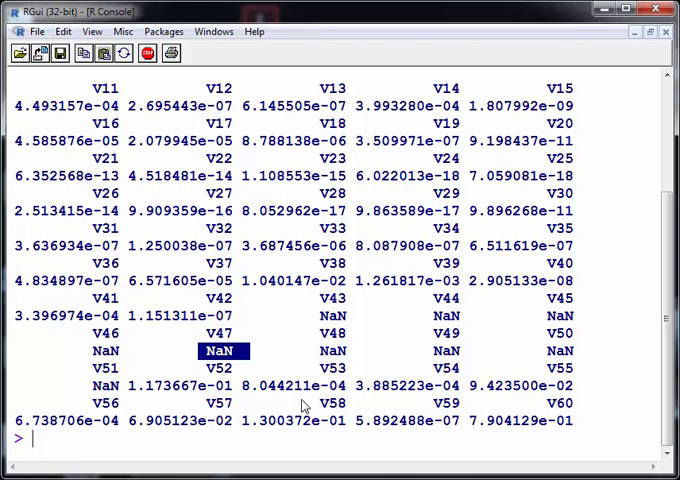
pyautogui.write('map_dbl("p.value"')
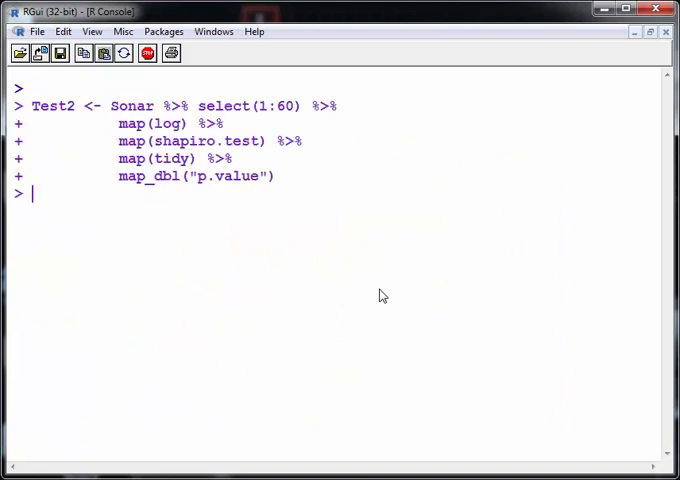
# Step: List the variables with Test2 > 0.05 via which: V1, V52, V55, V57, V58, V60
pyautogui.write('Test2 > 0.05')
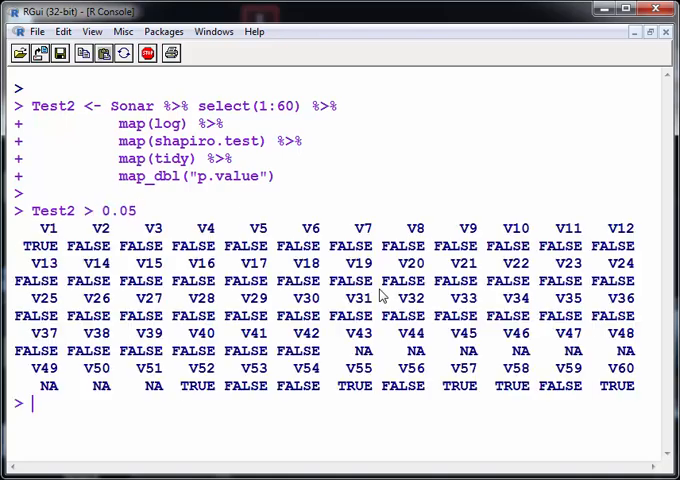
pyautogui.write('Test2 > 0.05)')
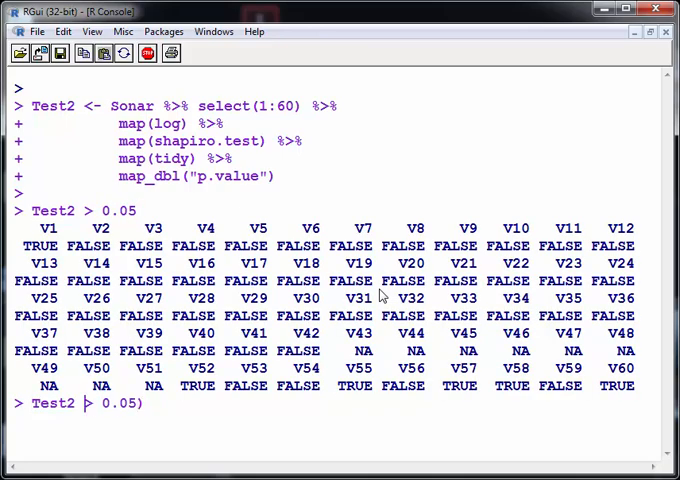
pyautogui.write('which(')
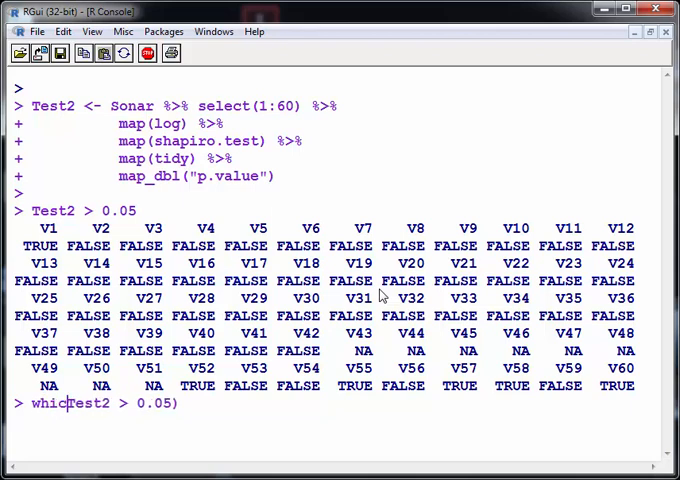
pyautogui.press('Return')
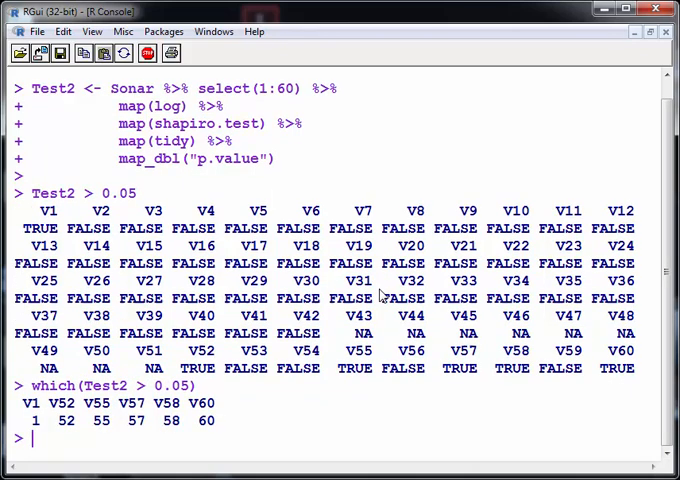